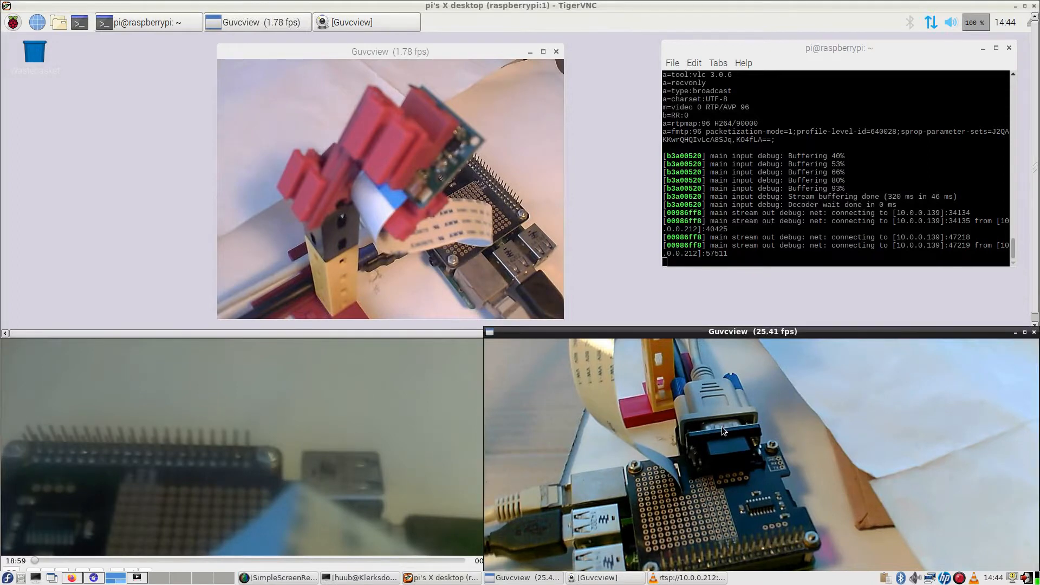
mouse_move(836, 479)
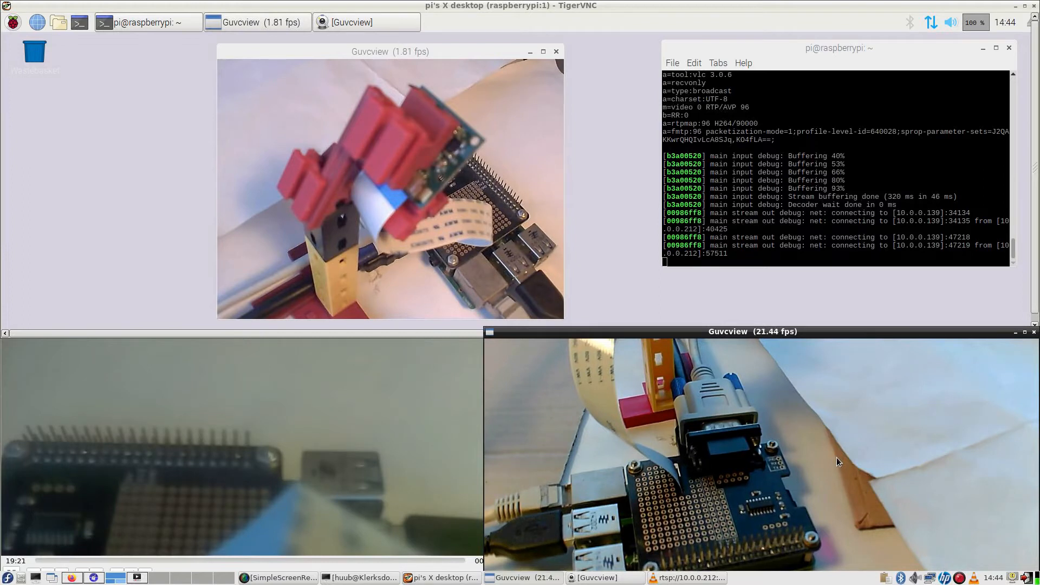
mouse_move(820, 466)
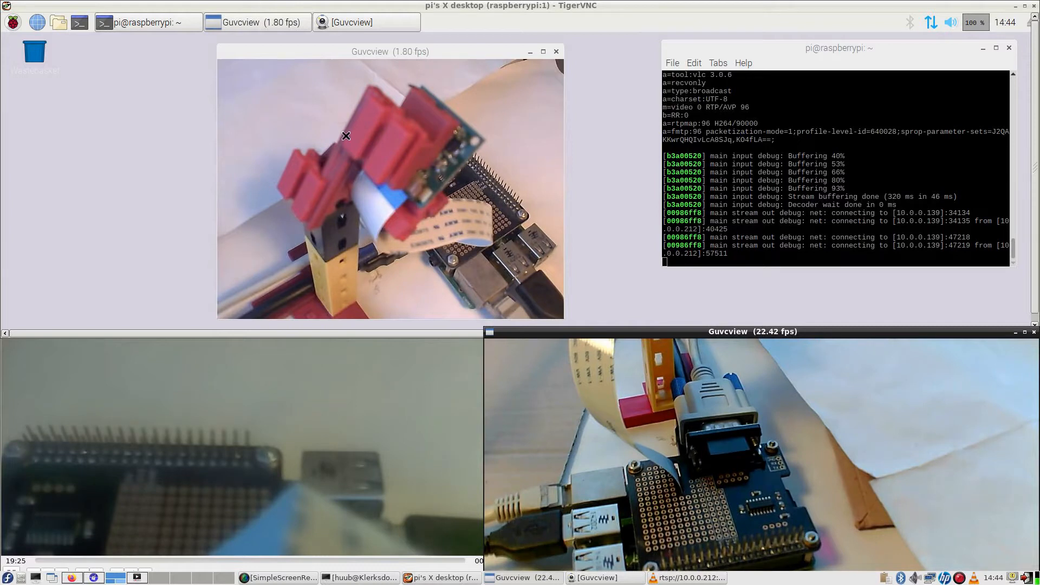
mouse_move(451, 132)
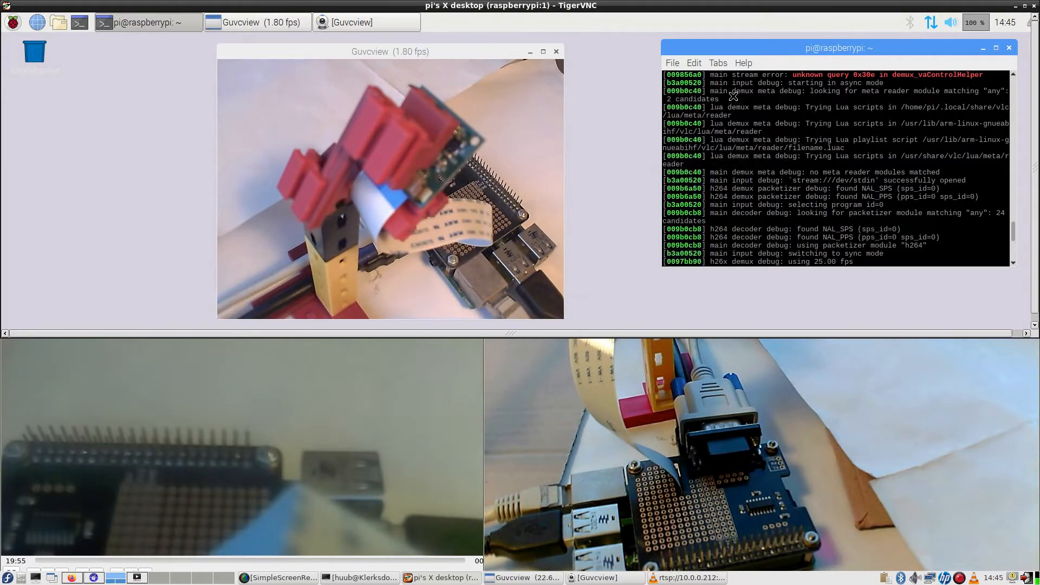
mouse_move(752, 74)
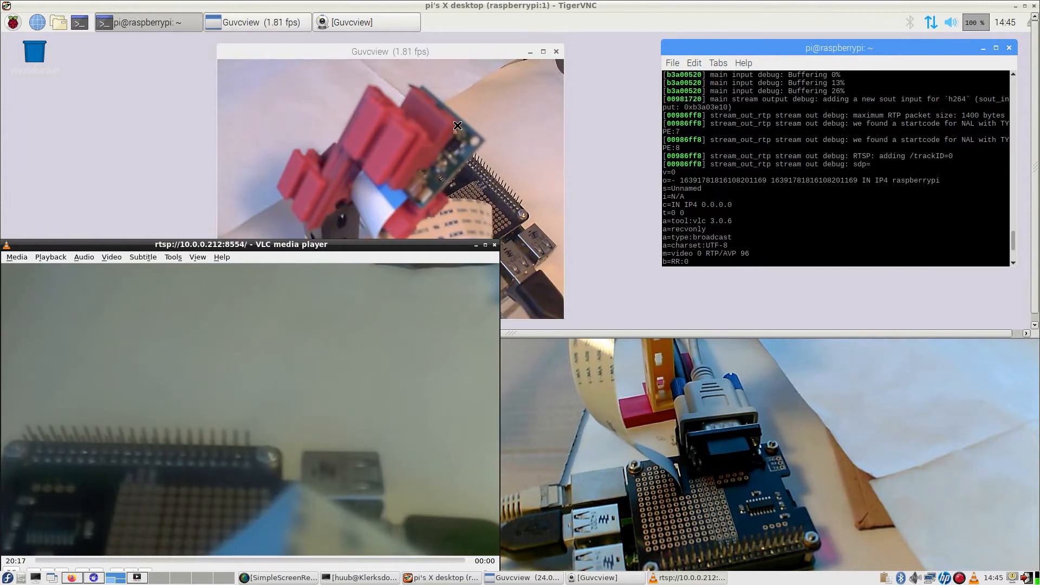
mouse_move(420, 178)
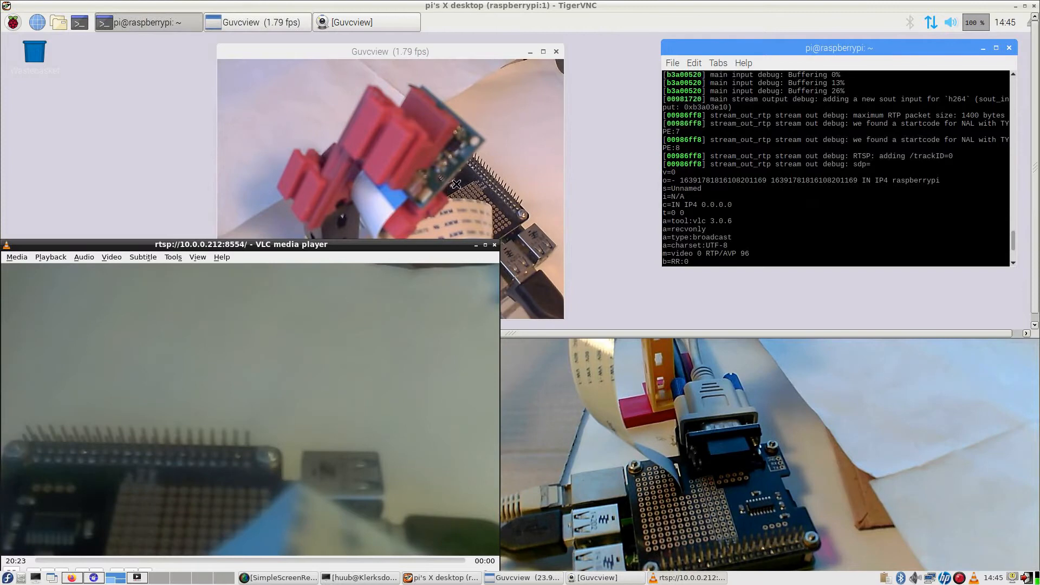
mouse_move(373, 169)
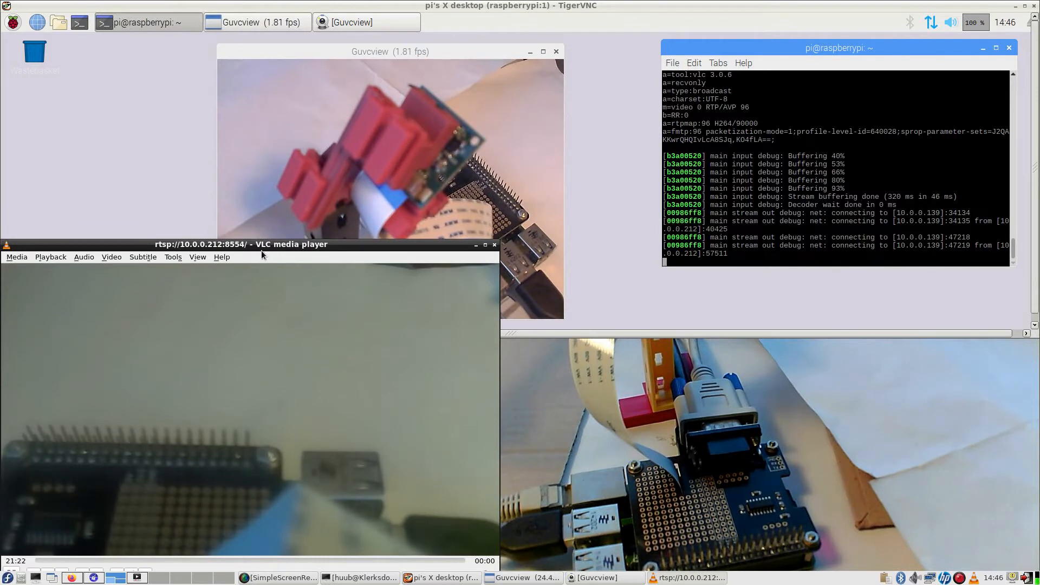
mouse_move(637, 475)
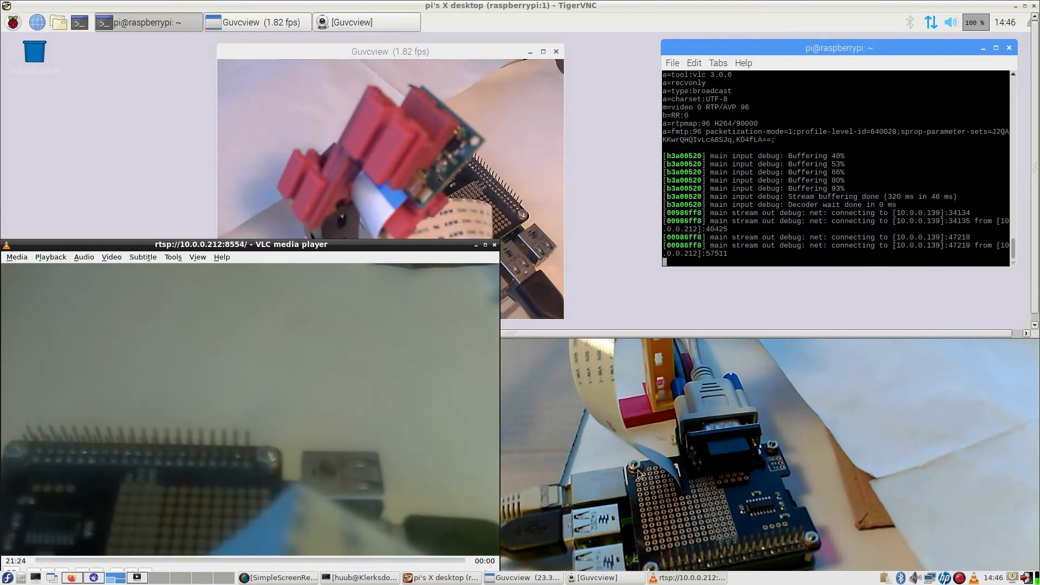
mouse_move(561, 334)
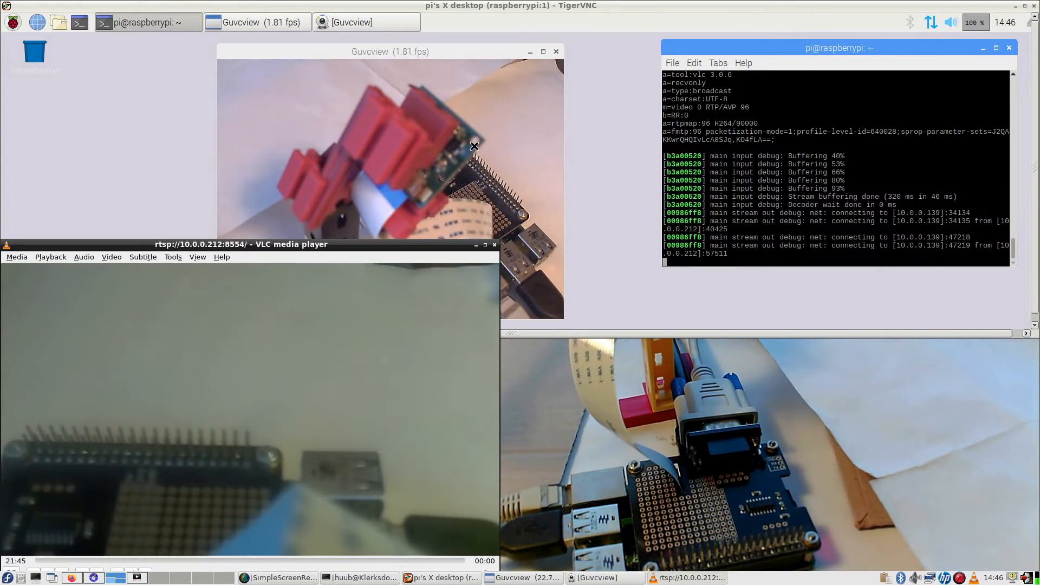
mouse_move(457, 151)
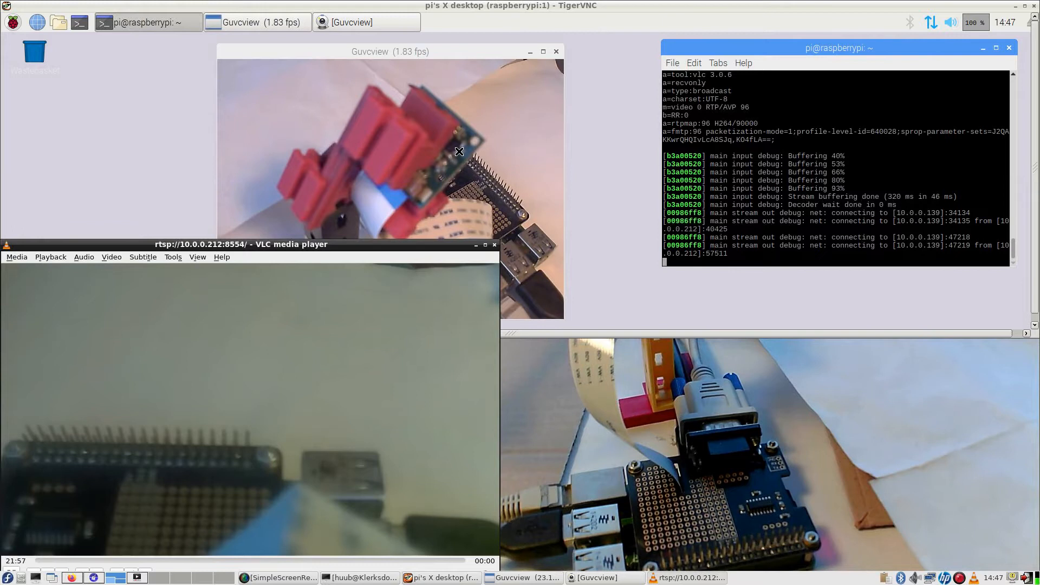
mouse_move(440, 301)
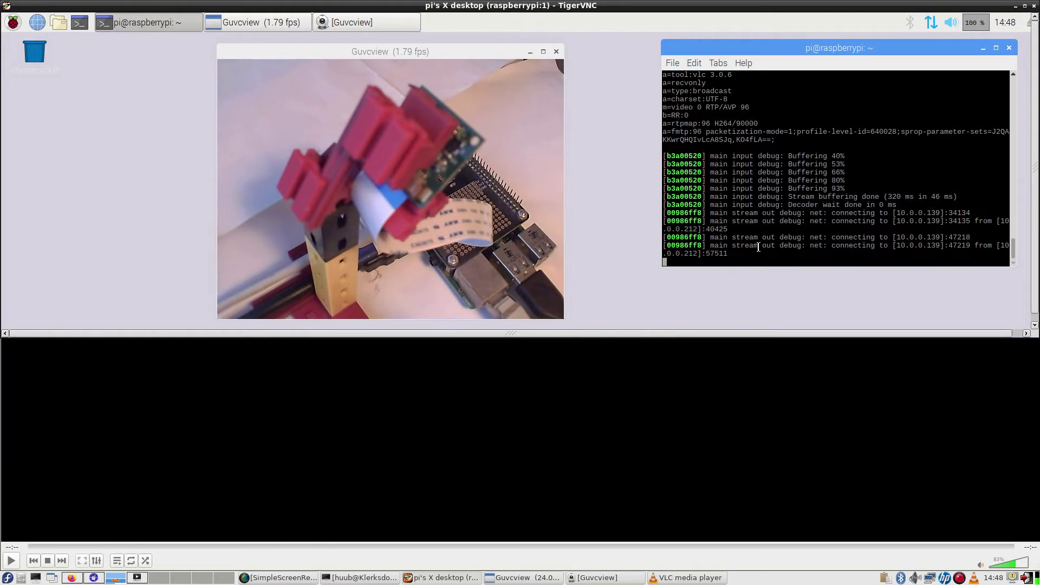
mouse_move(572, 377)
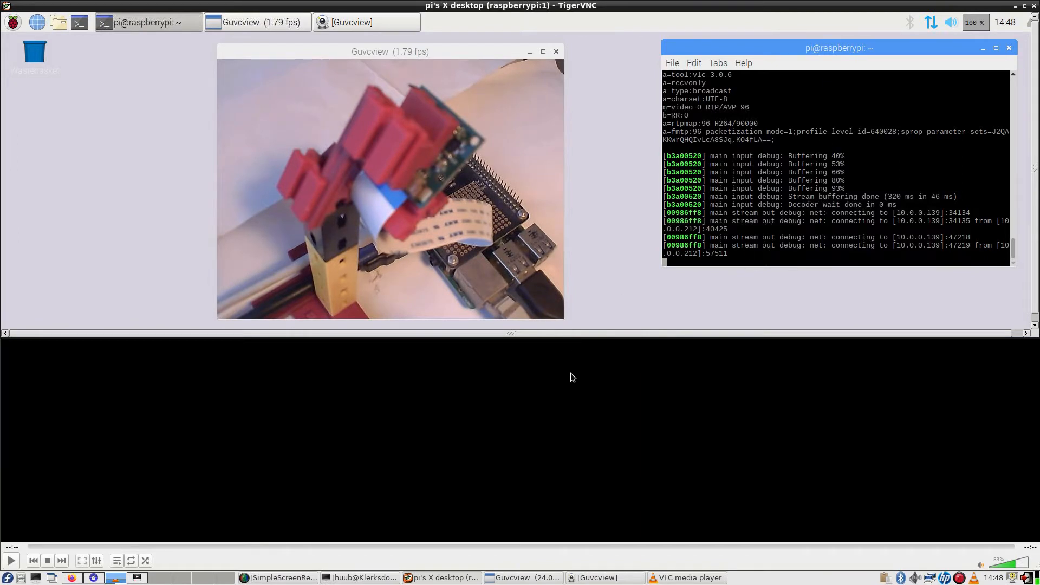
mouse_move(364, 411)
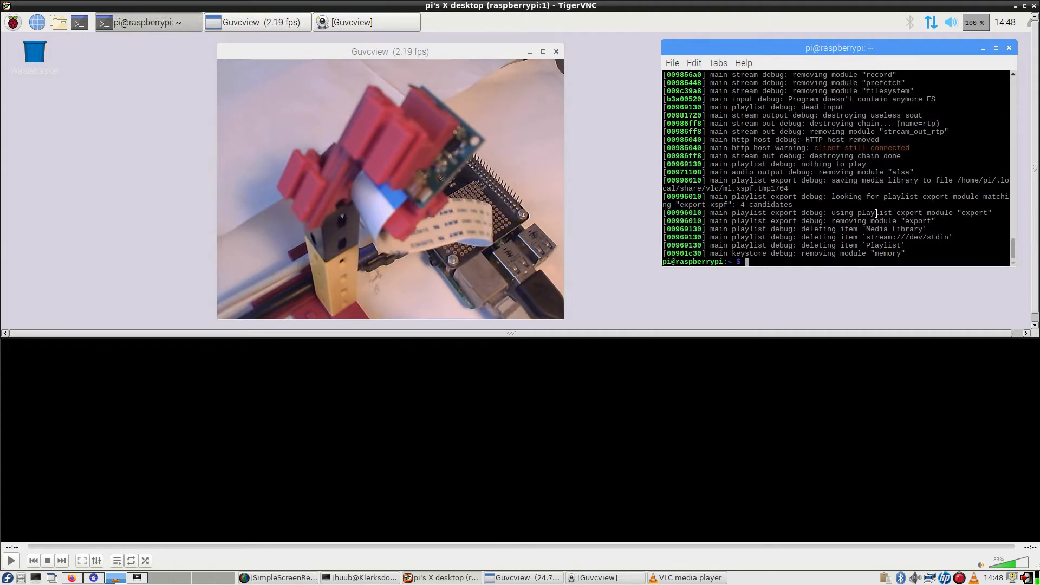
Step: Retype the ./raspivid-vlc-stream command at the prompt, then enter ls to list the home directory
text(./raspivid-vlc-stream)
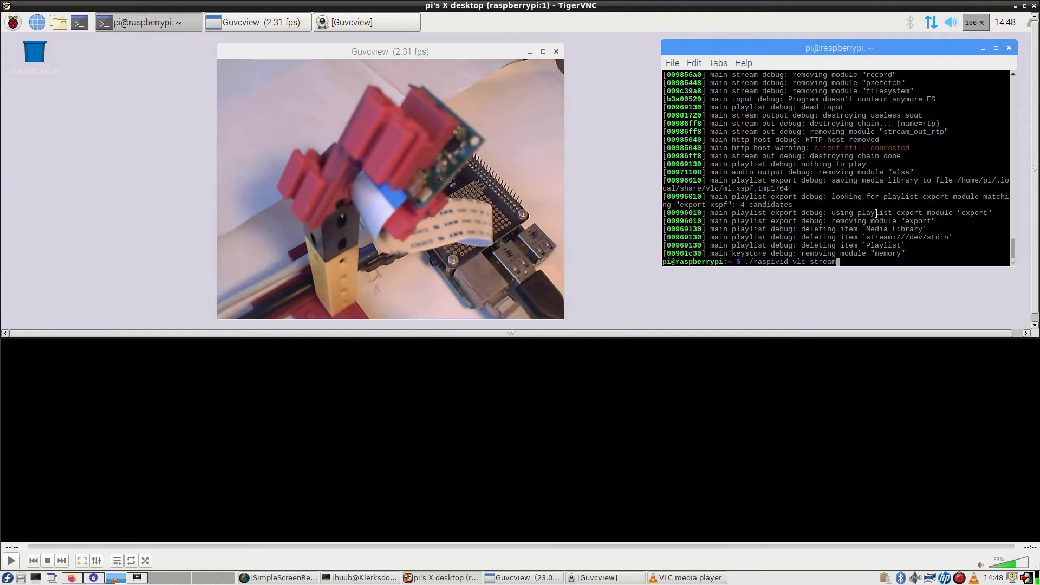
key(BackSpace)
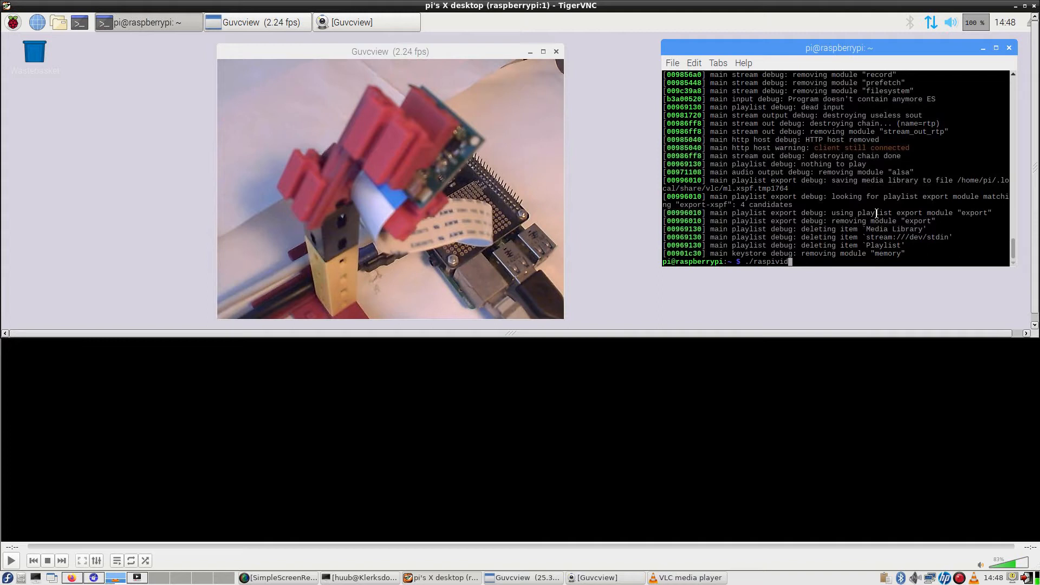
text(-vlc-stream)
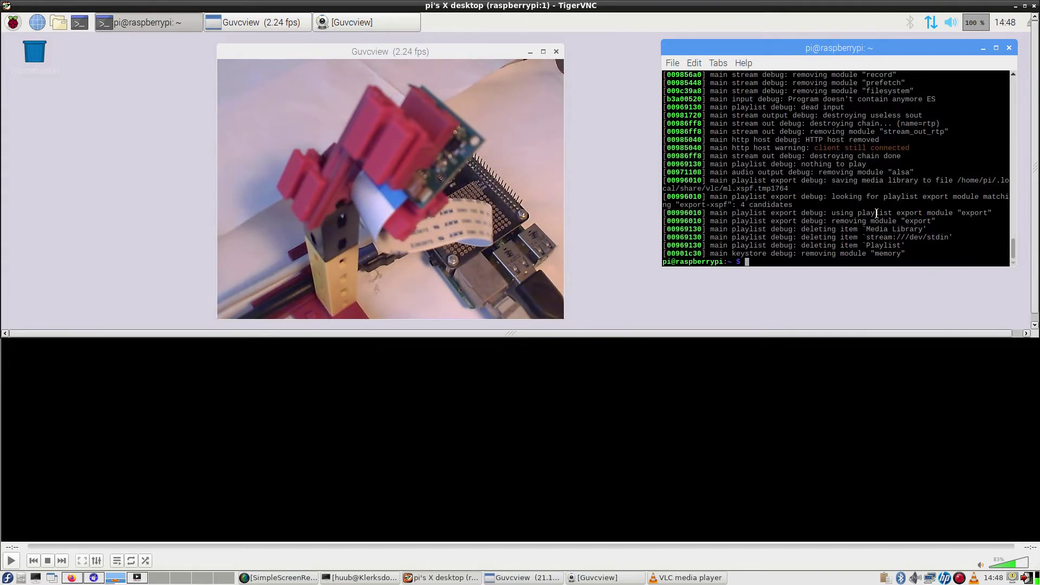
text(ls)
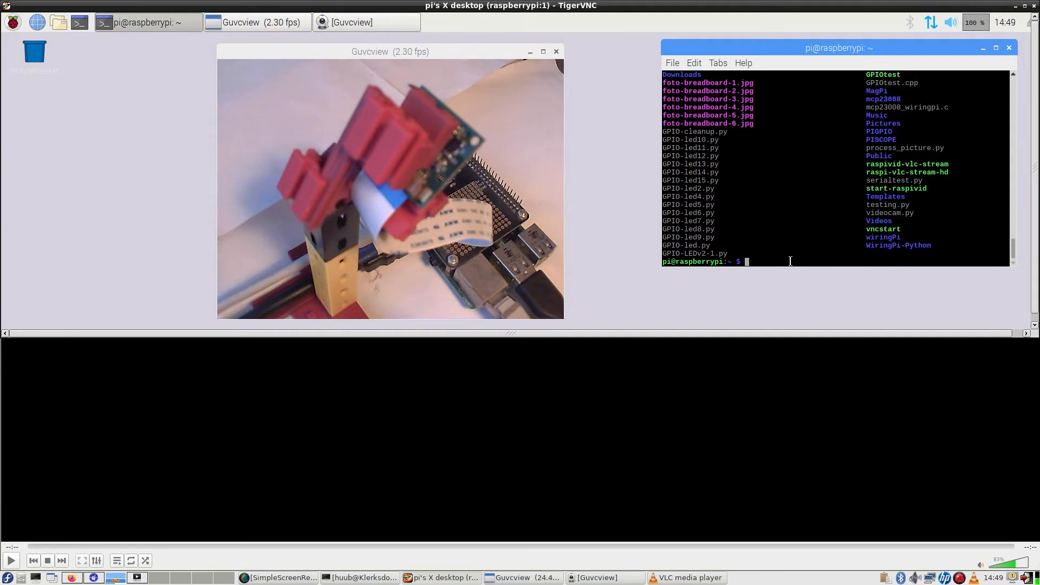
Step: Begin typing the ./raspi- stream script command at the terminal prompt
text(./r)
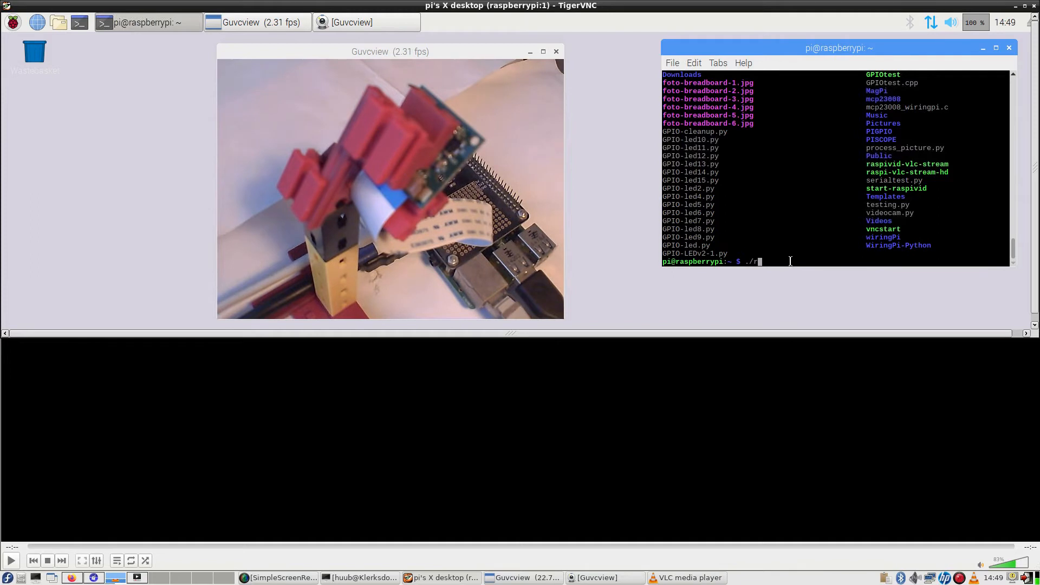
text(aspi-vlc-stream-hd)
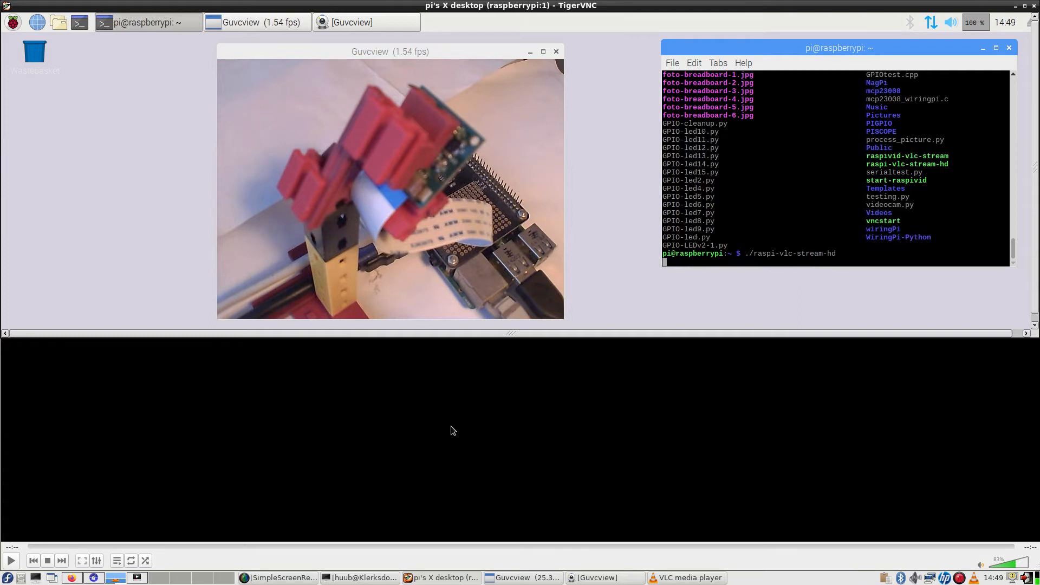
Step: Play the network stream rtsp://10.0.0.212:8554/ in VLC via Media > Open Network Stream
click(691, 577)
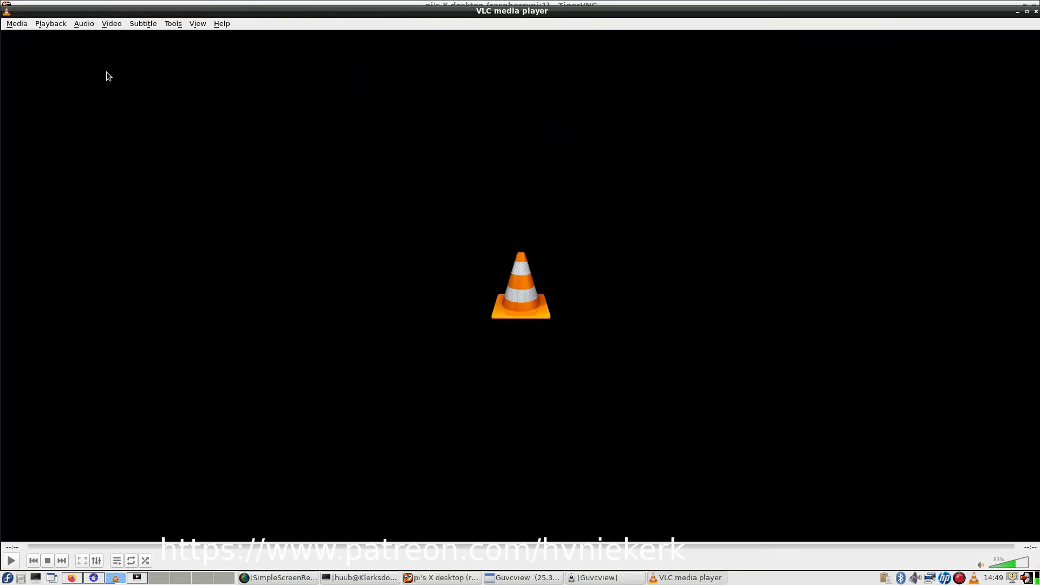
click(15, 24)
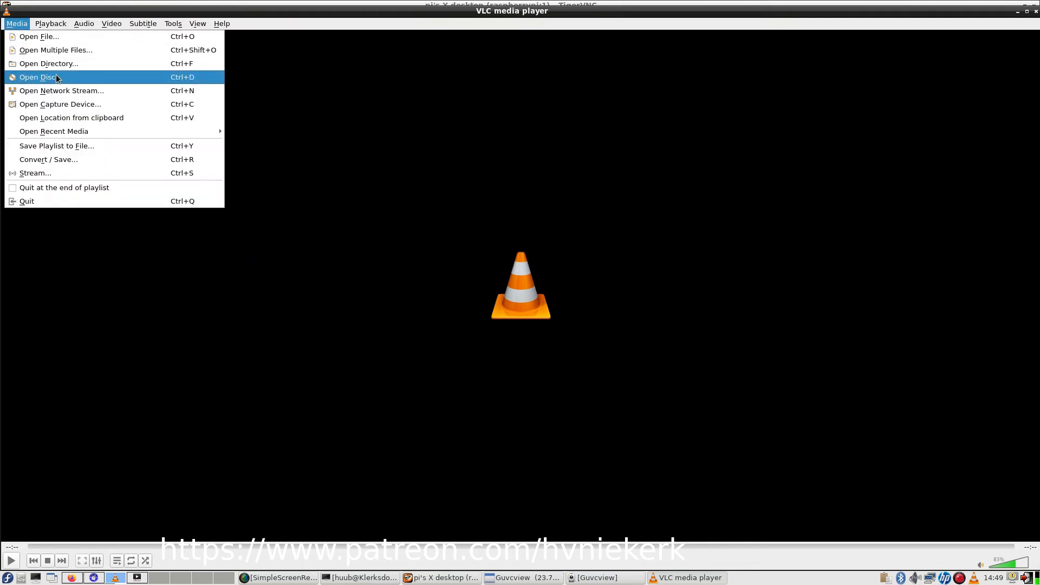
click(61, 91)
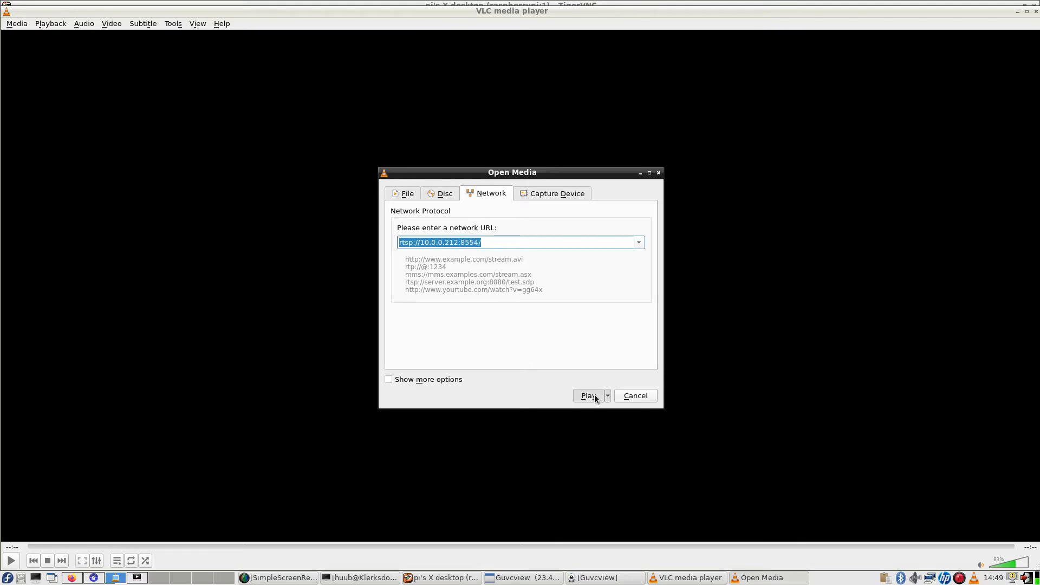
click(588, 396)
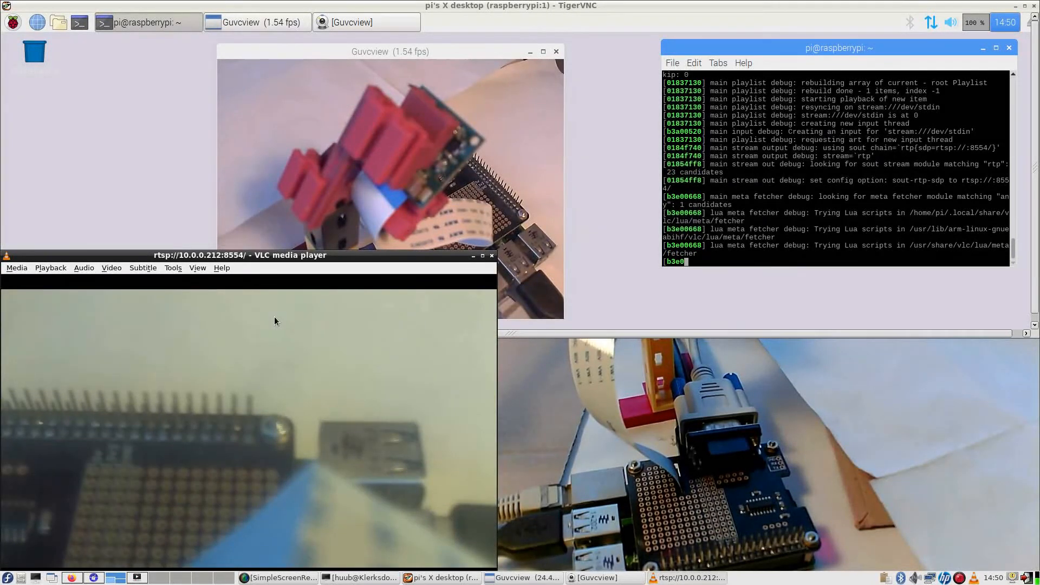
mouse_move(341, 374)
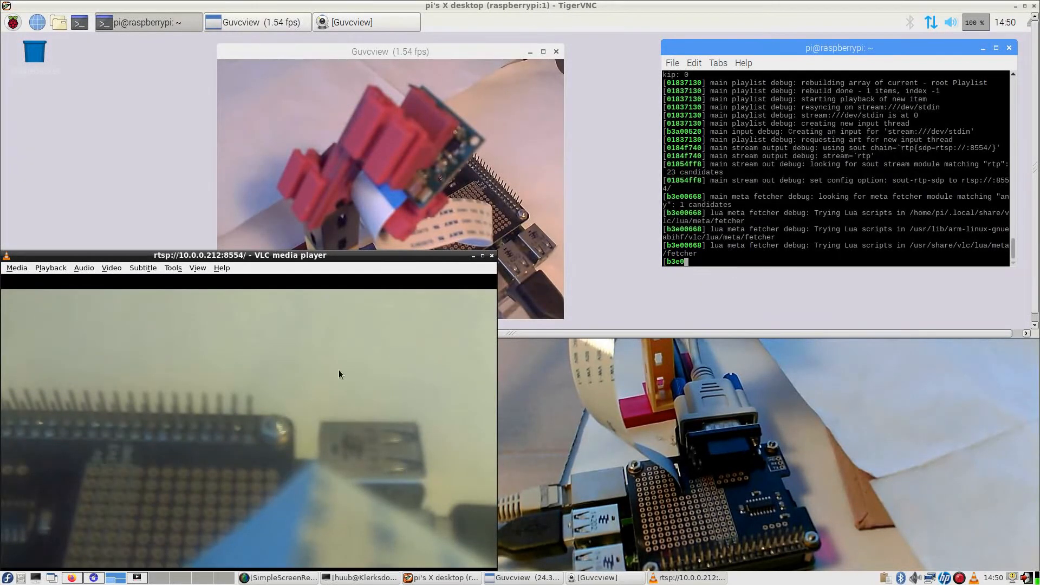
mouse_move(304, 370)
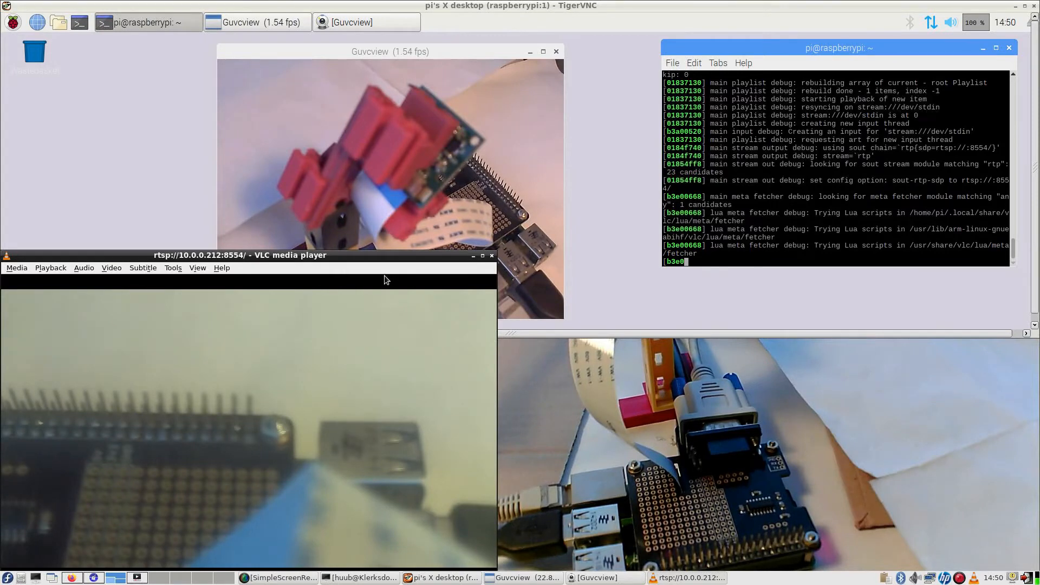
mouse_move(374, 293)
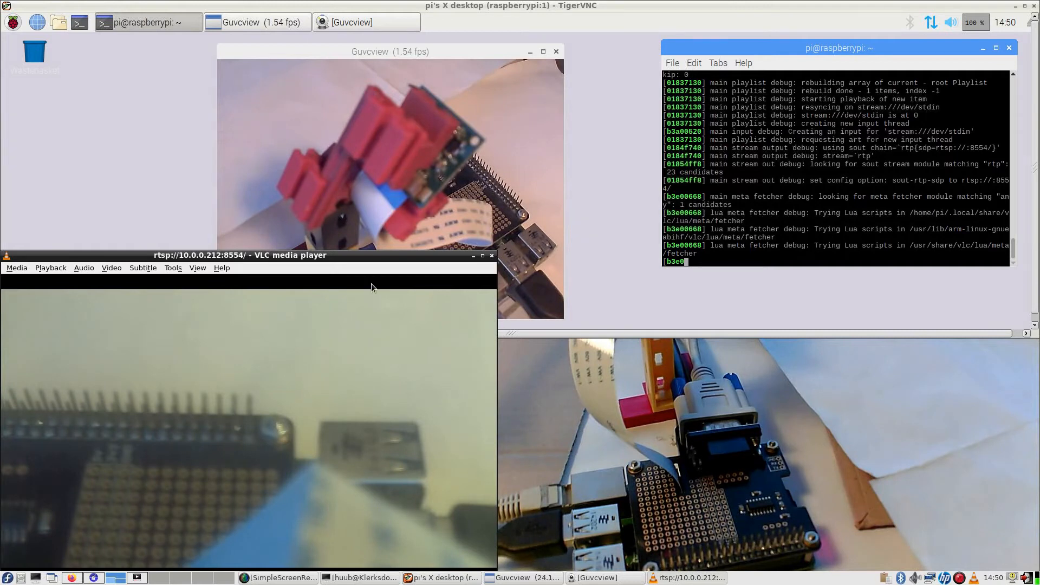
mouse_move(247, 446)
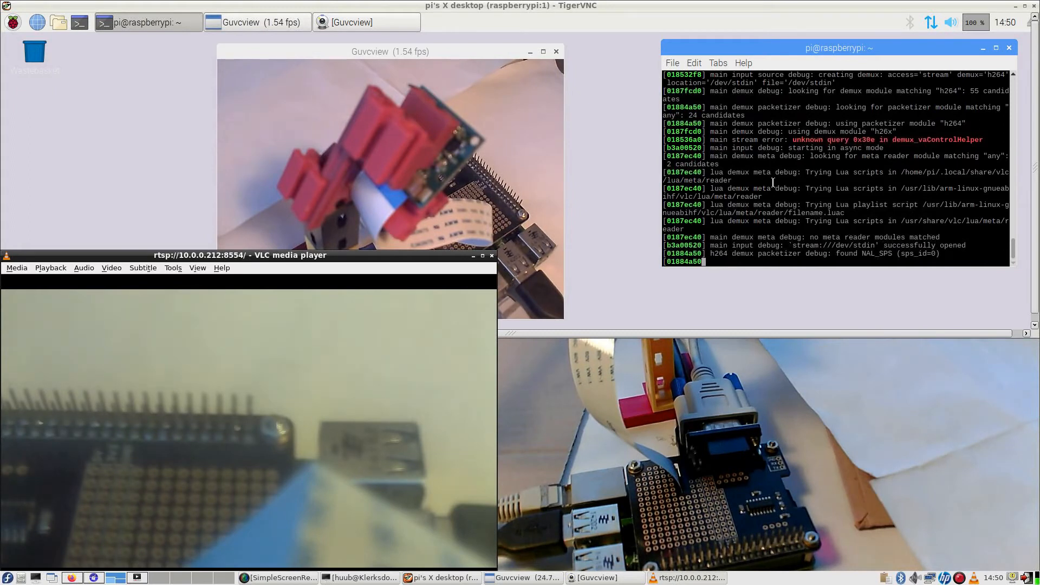
mouse_move(841, 188)
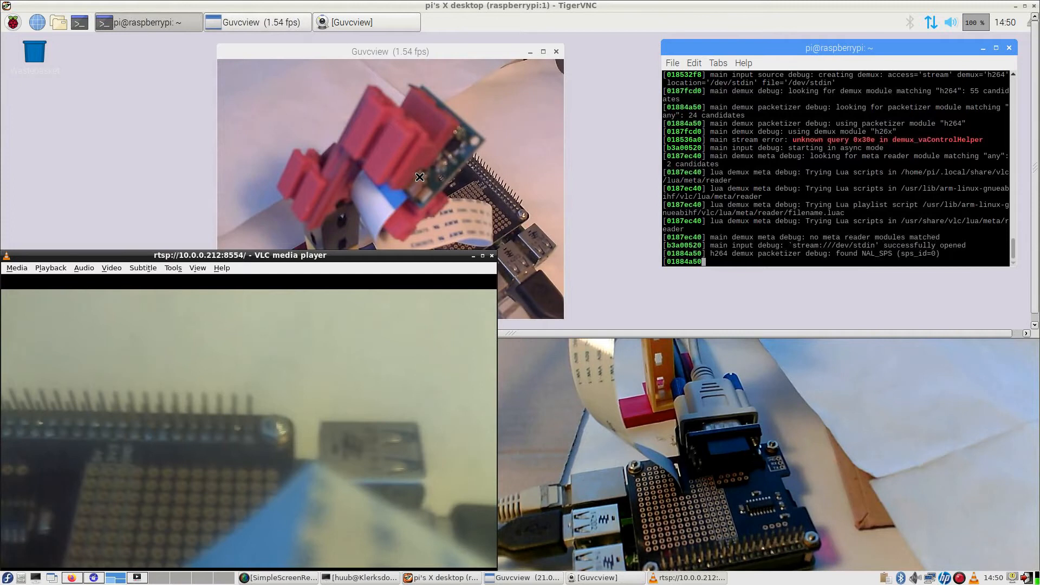
mouse_move(292, 438)
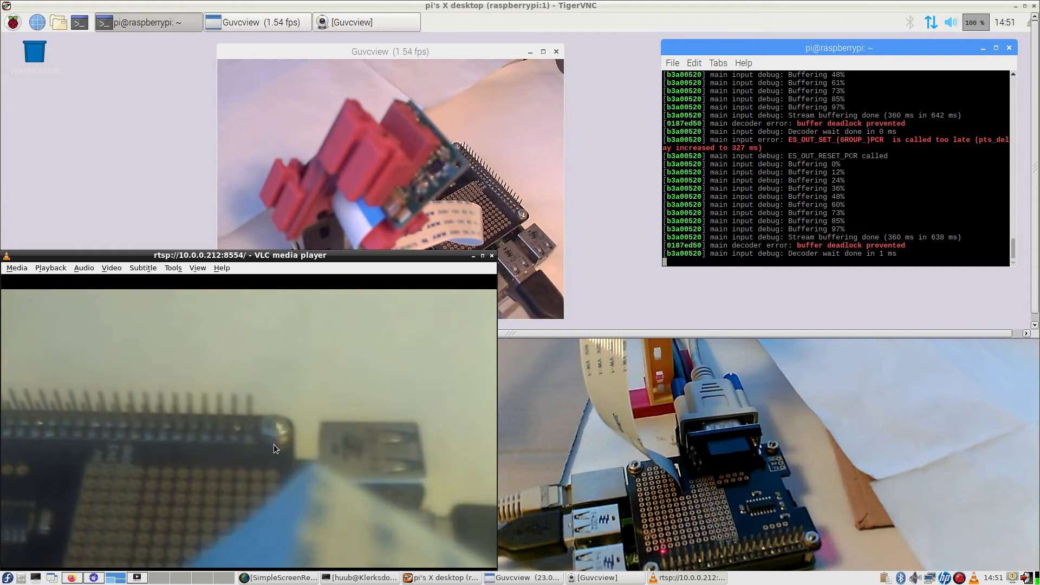
mouse_move(222, 460)
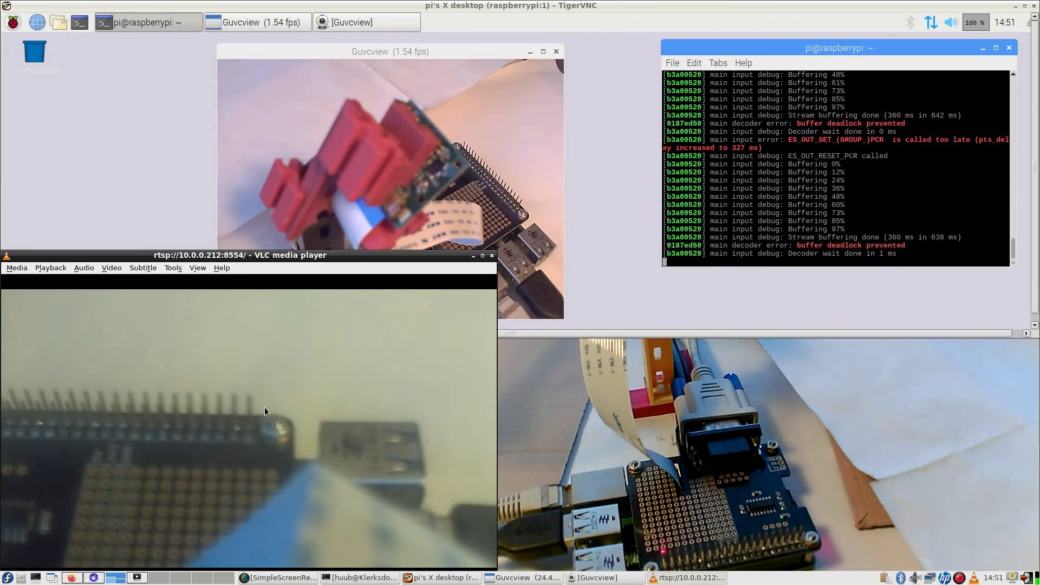
mouse_move(567, 308)
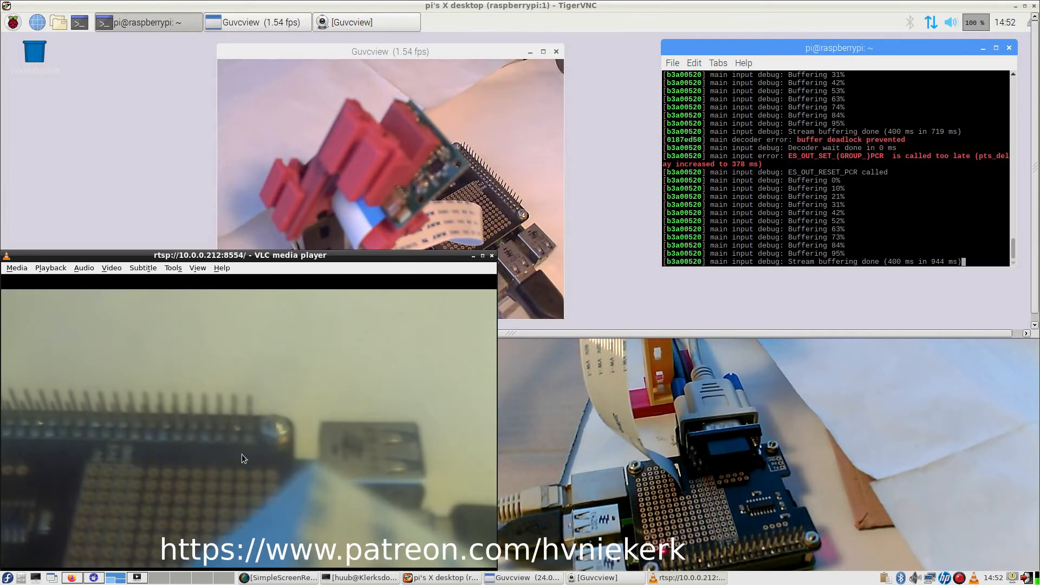
mouse_move(507, 405)
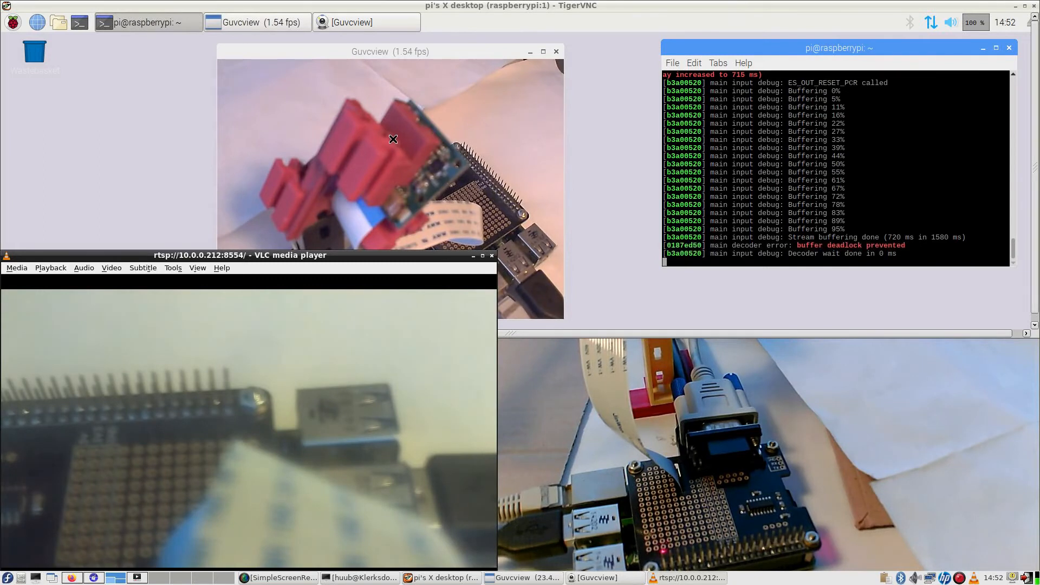
mouse_move(416, 178)
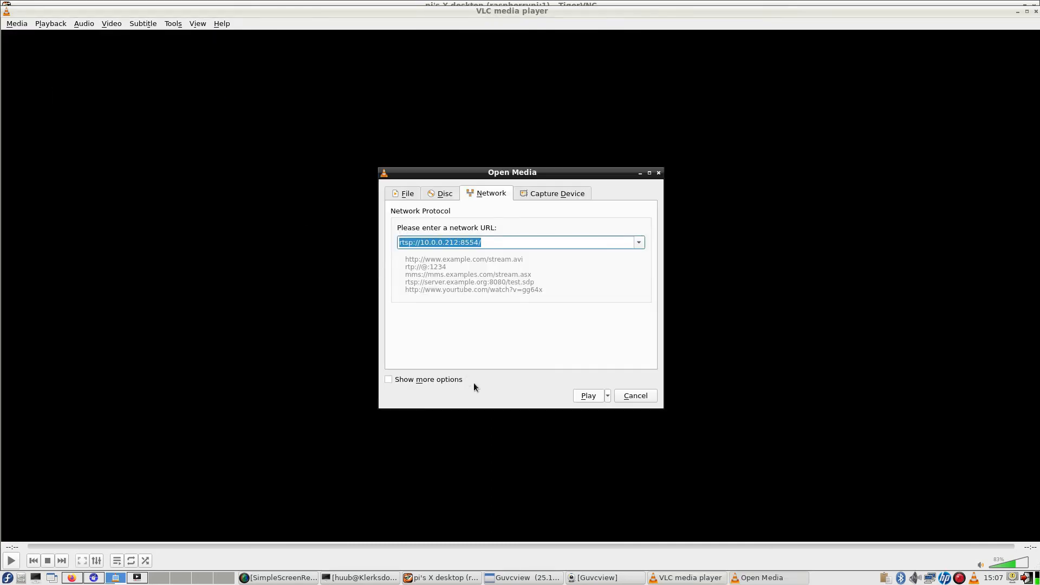
Step: Play the rtsp://10.0.0.212:8554/ stream again from the Open Network Stream dialog
click(588, 396)
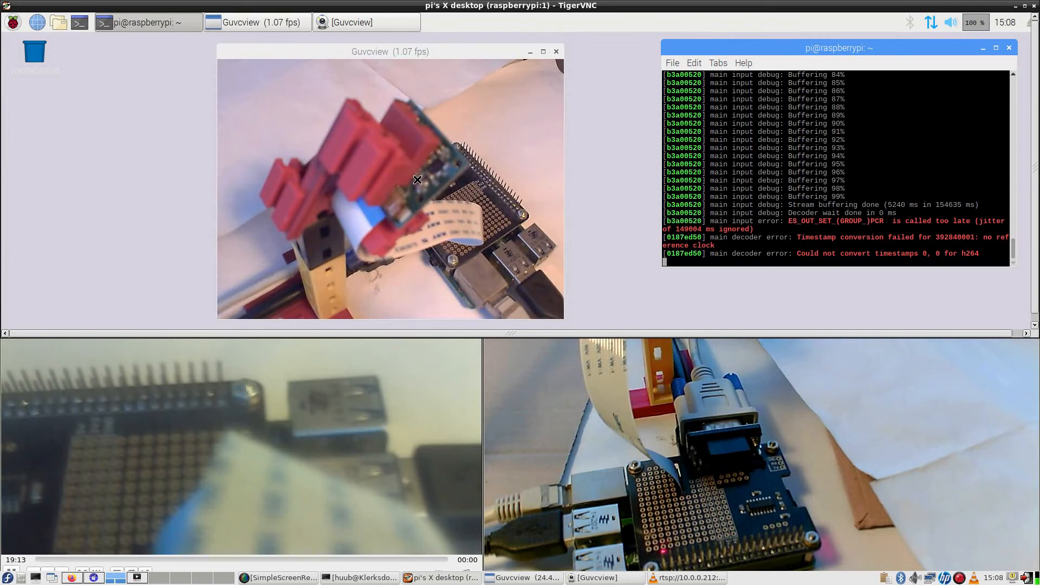
mouse_move(410, 209)
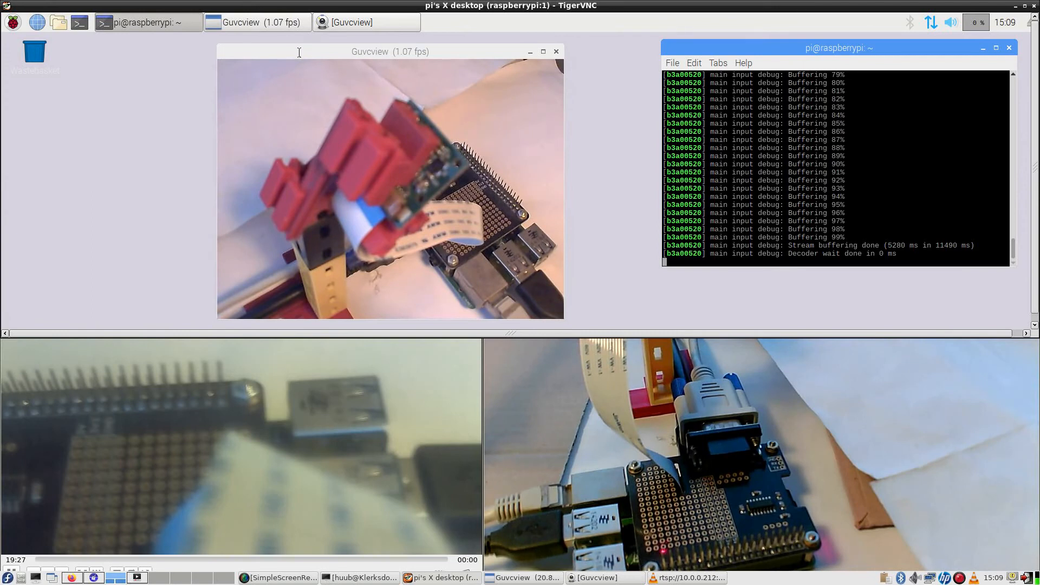
mouse_move(342, 52)
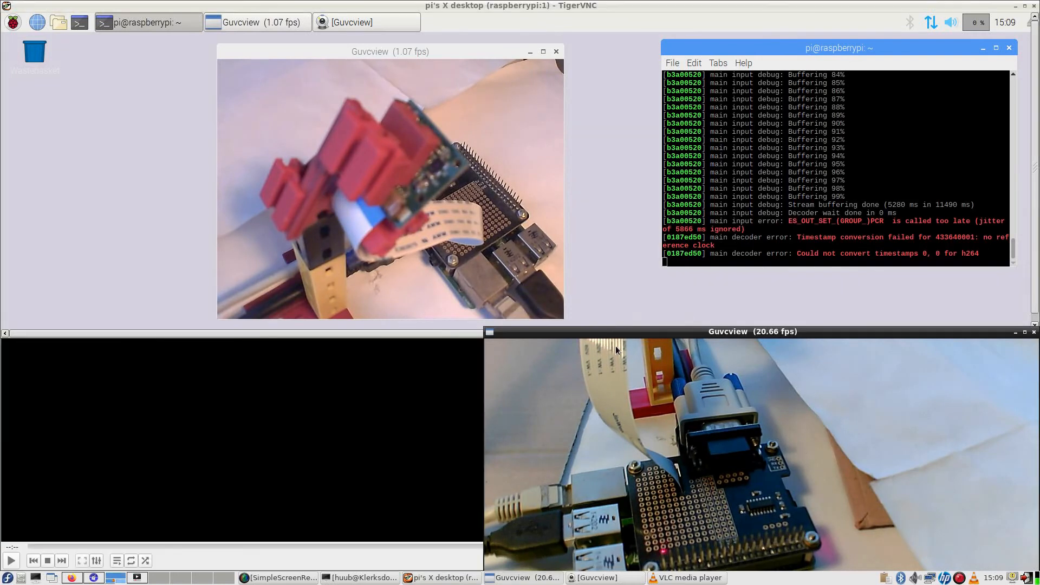
mouse_move(550, 436)
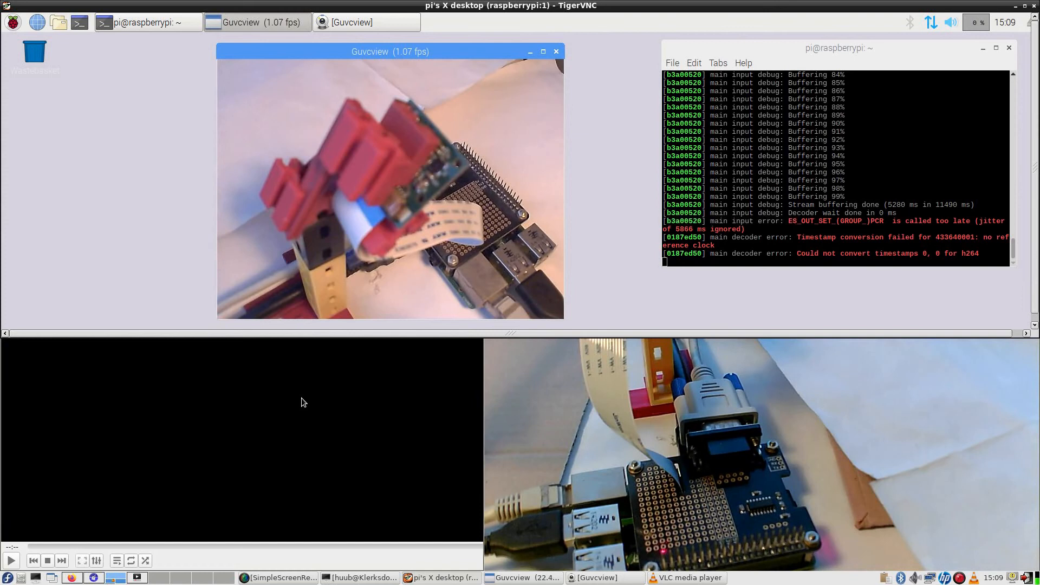
mouse_move(325, 372)
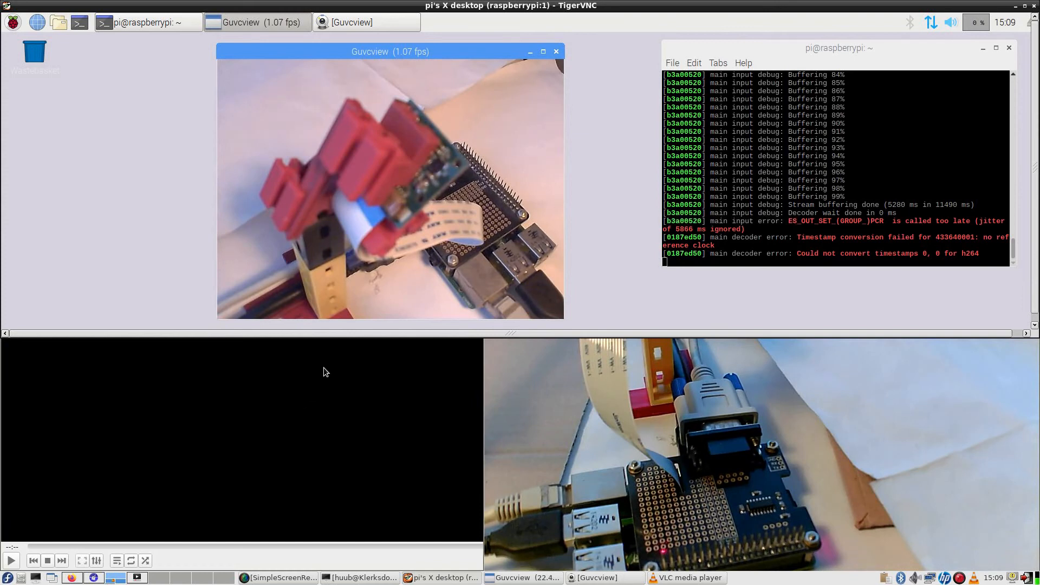
mouse_move(320, 381)
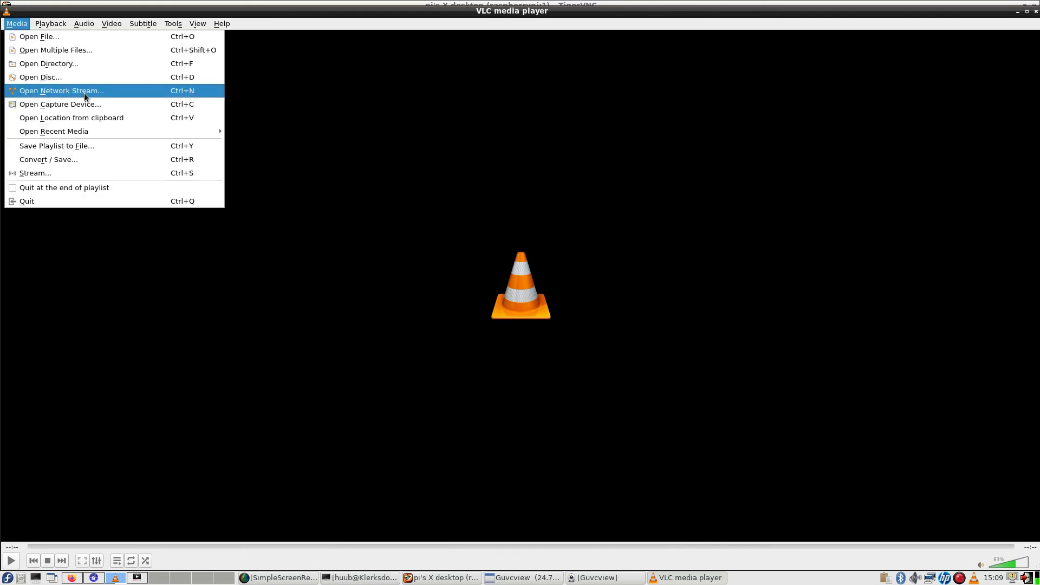
Step: Reopen rtsp://10.0.0.212:8554/ from Open Network Stream and start playback beside Guvcview
click(61, 91)
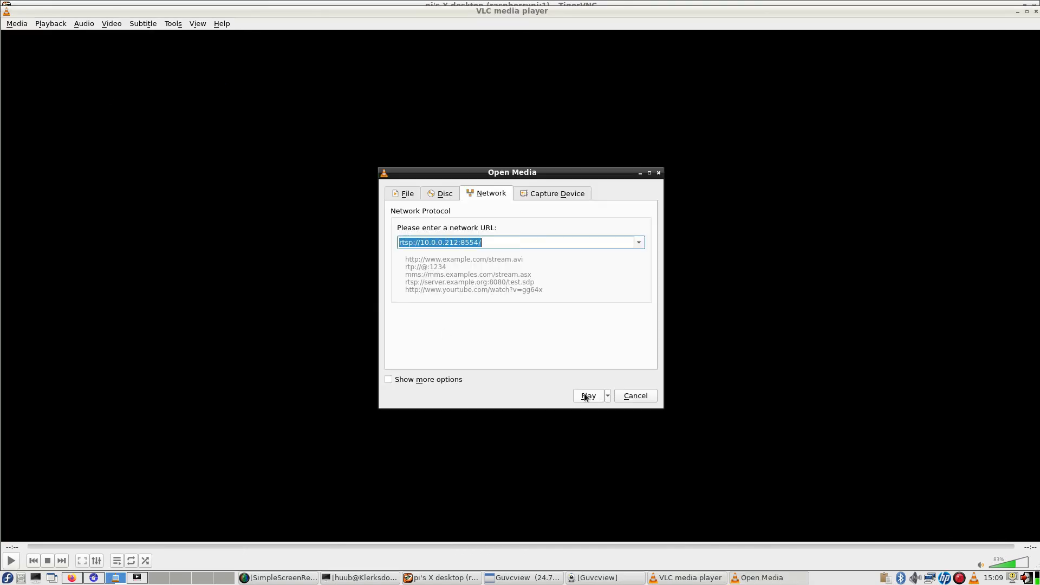
click(588, 395)
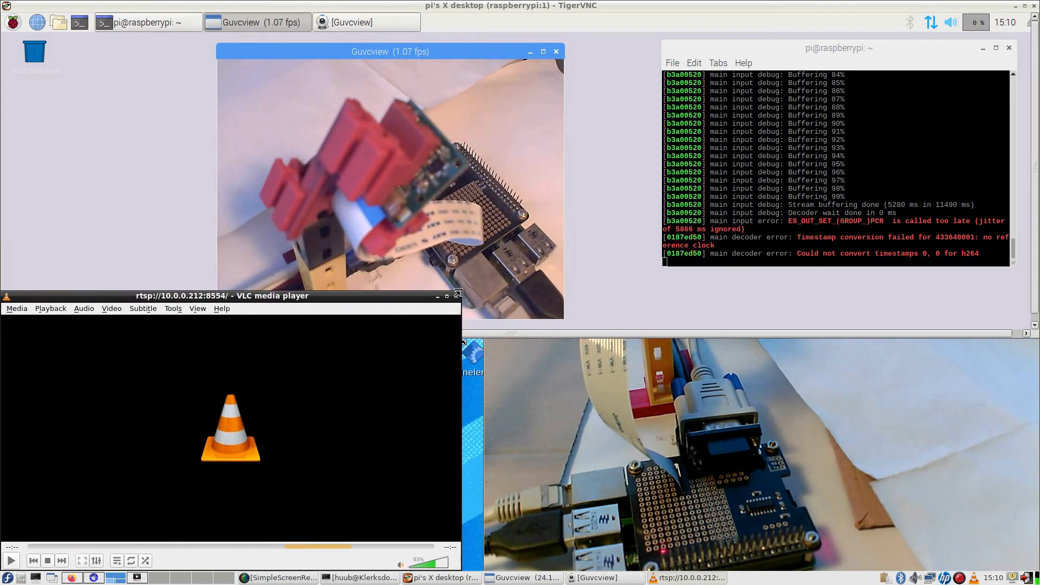